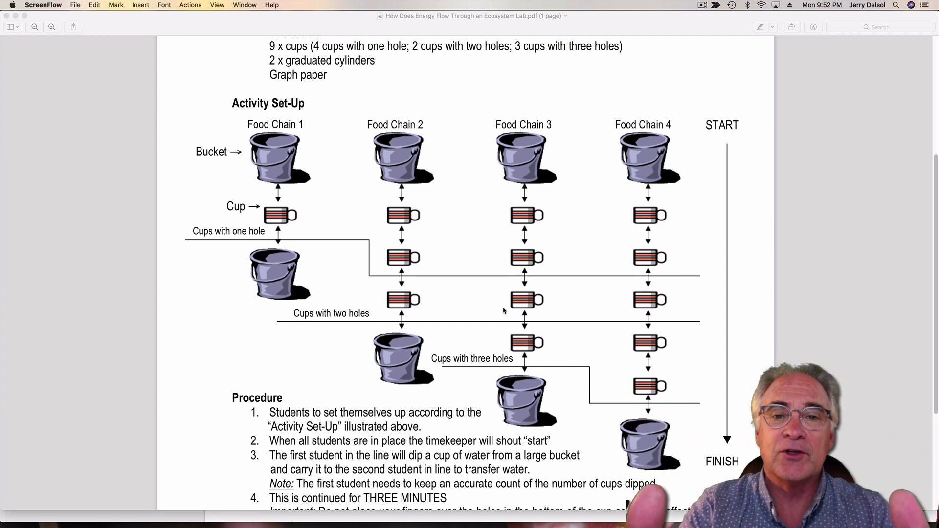
mouse_move(850, 92)
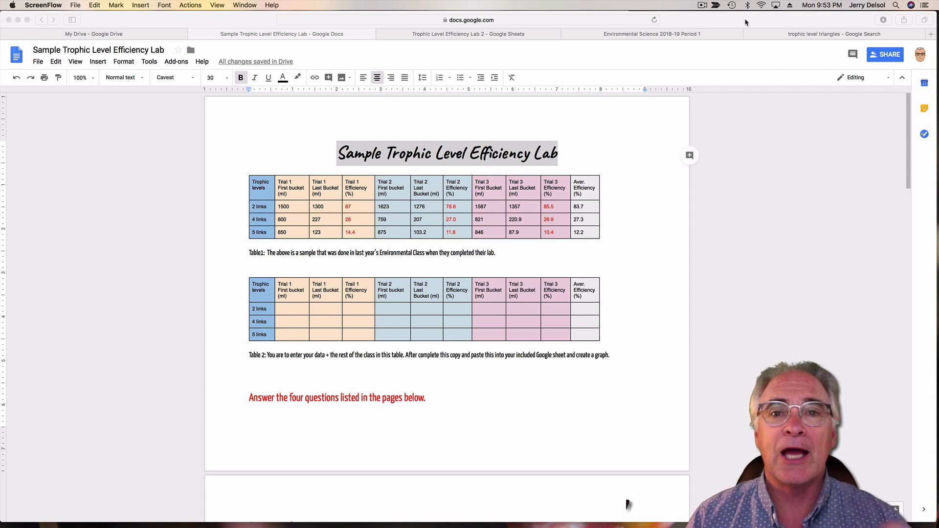
double_click(447, 154)
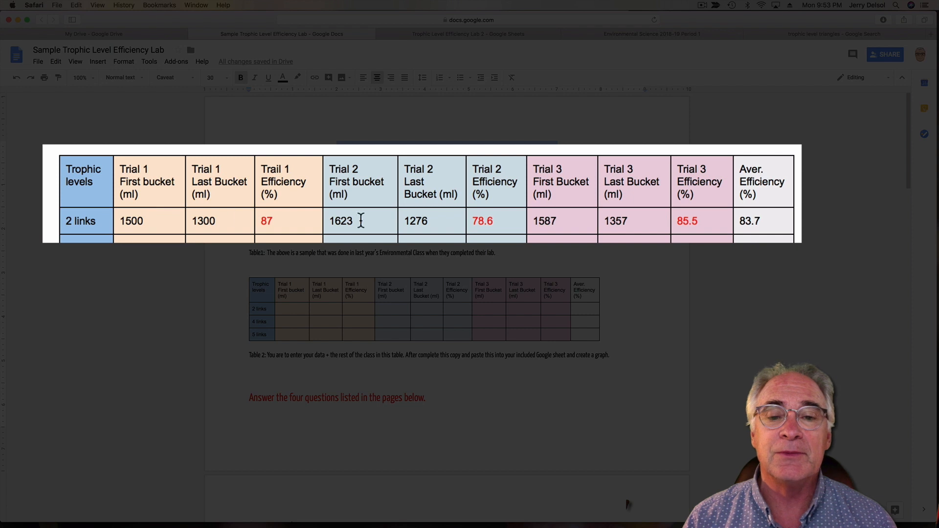
mouse_move(367, 236)
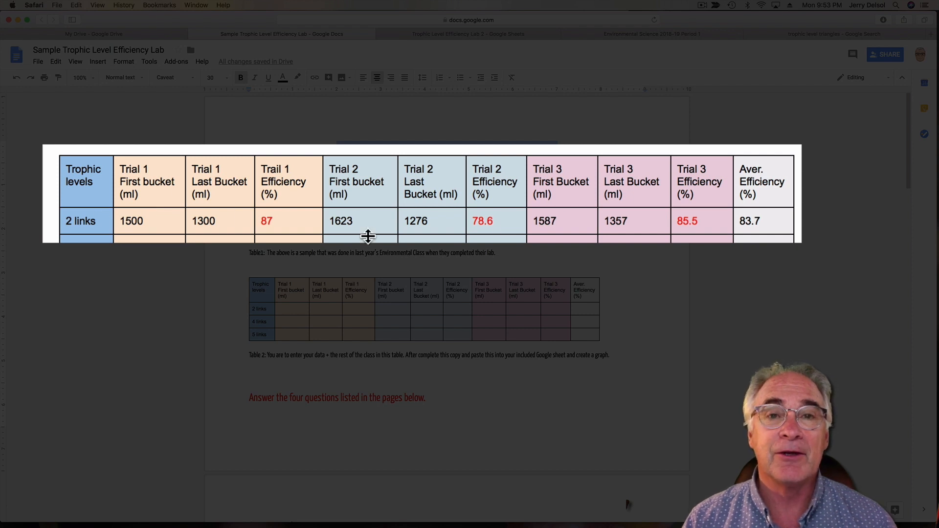
mouse_move(705, 217)
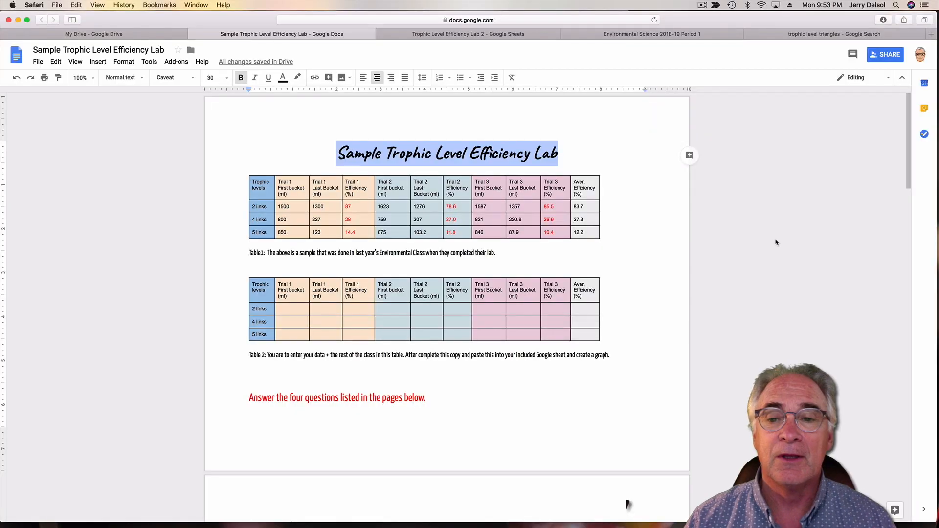
scroll("down", 3)
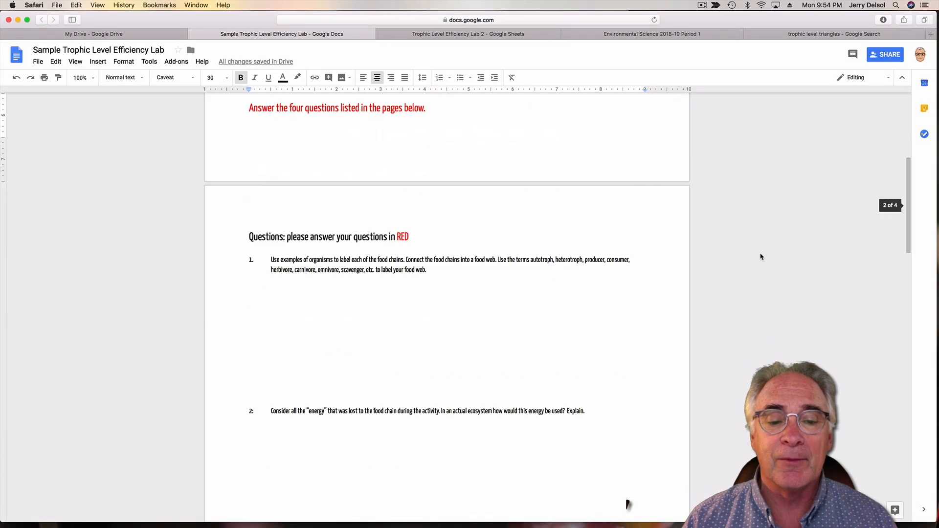
scroll("down", 3)
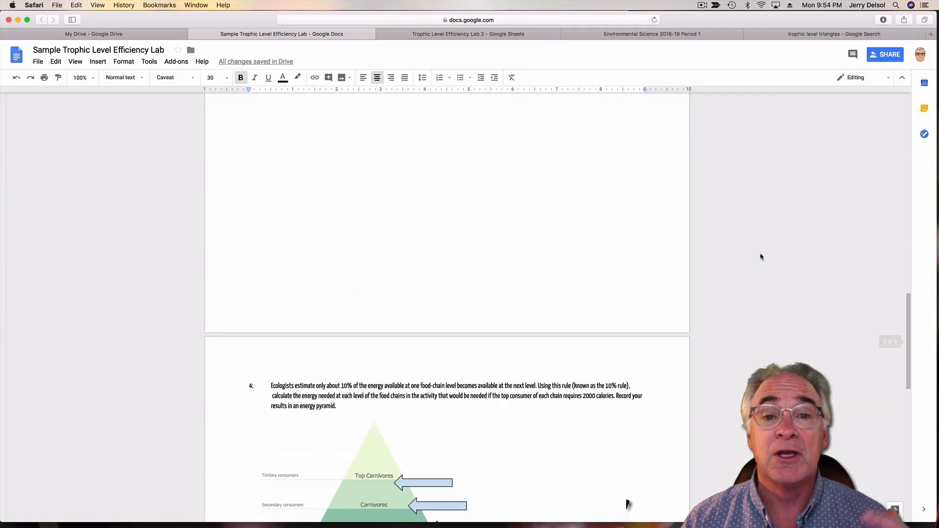
scroll("up", 3)
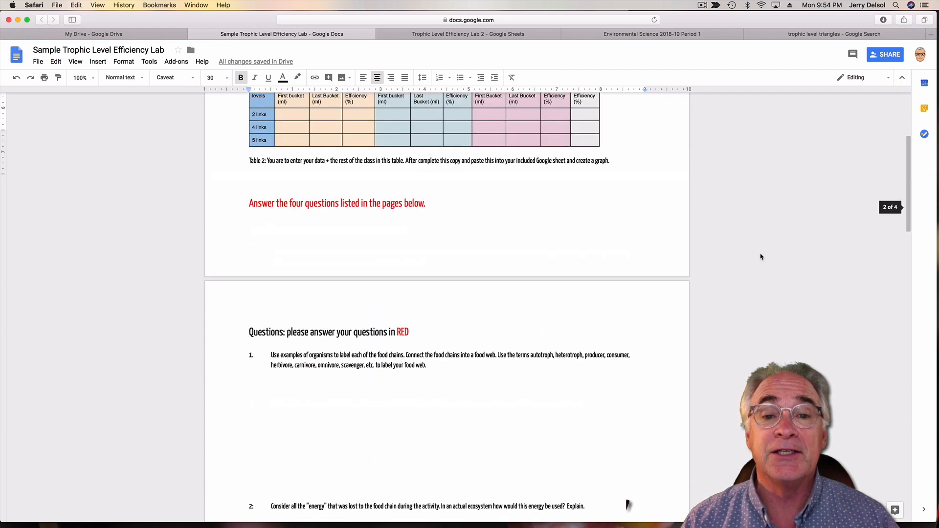
scroll("up", 3)
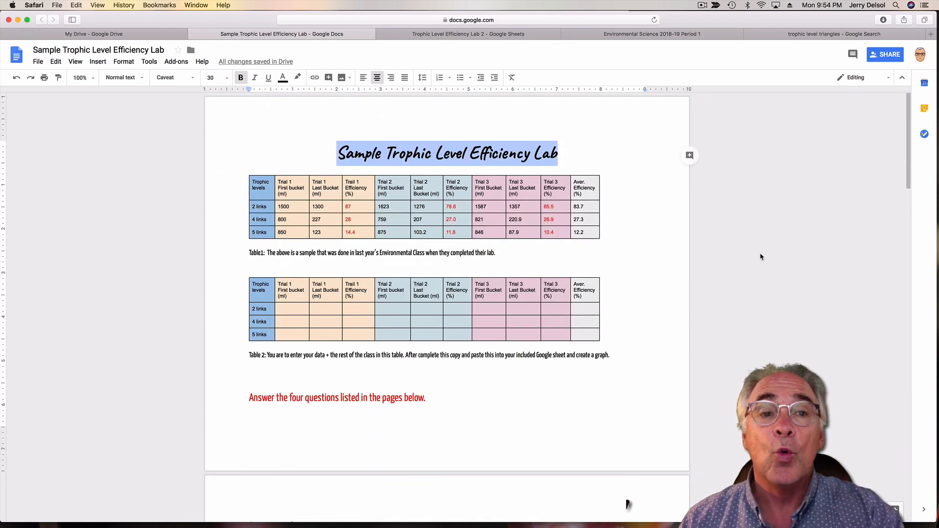
mouse_move(603, 79)
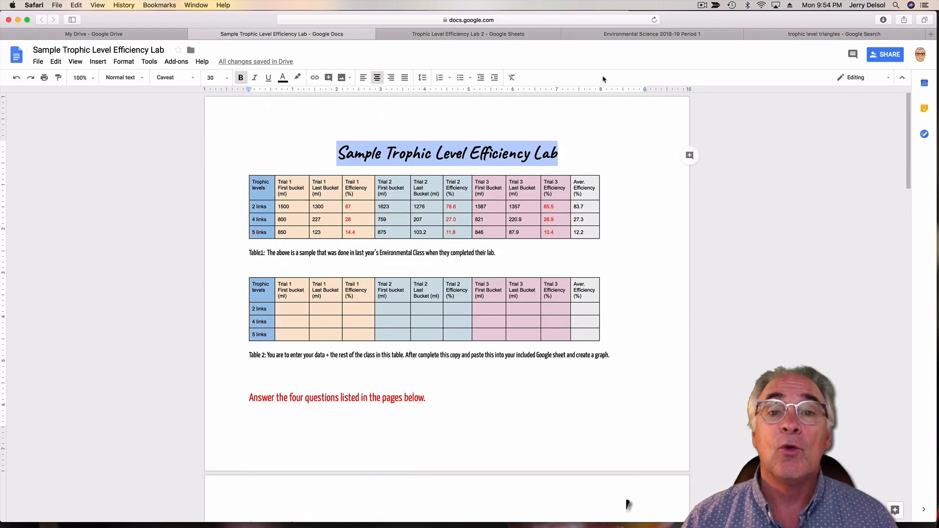
Step: Switch to the blank Trophic Level Efficiency Lab 2 spreadsheet and select cell A1
left_click(468, 33)
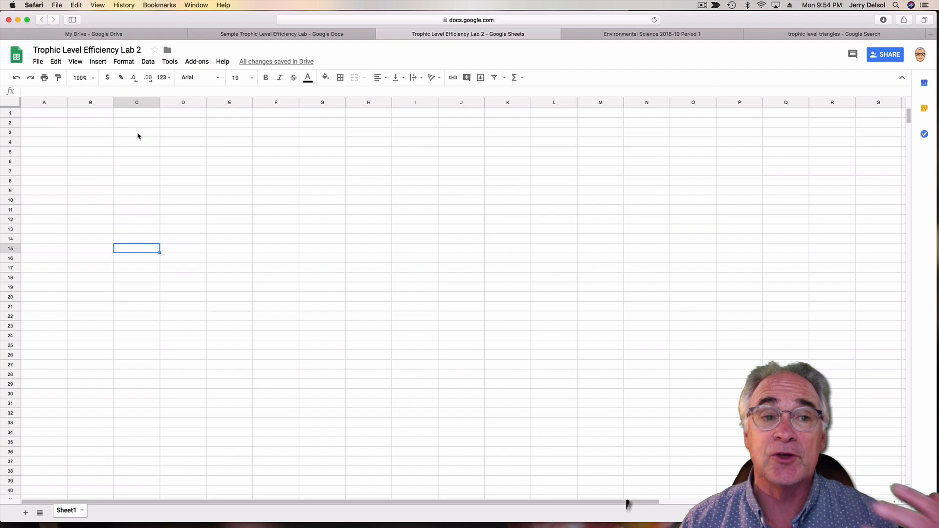
mouse_move(422, 33)
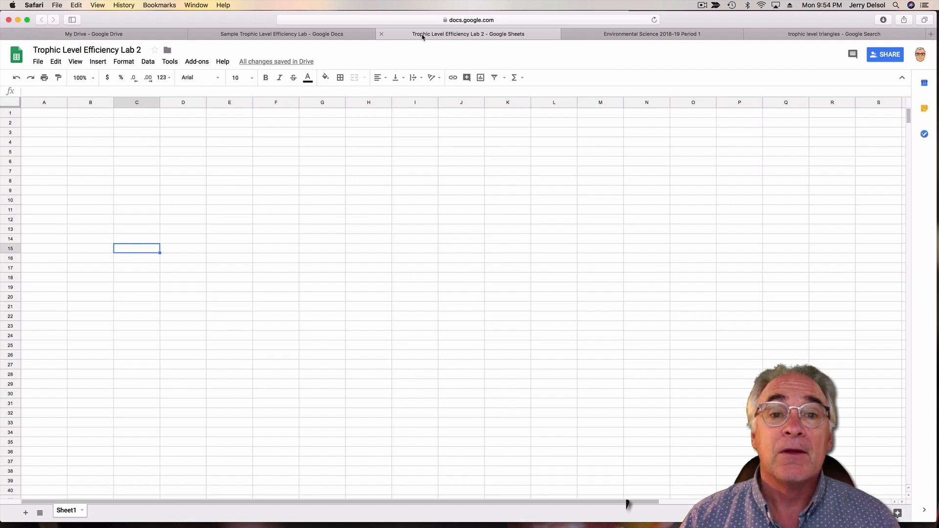
left_click(280, 33)
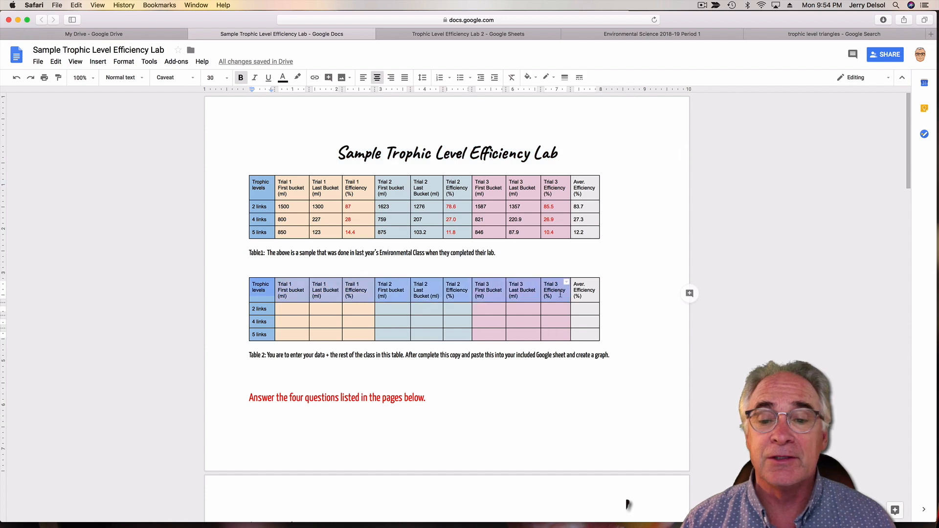
left_click(584, 295)
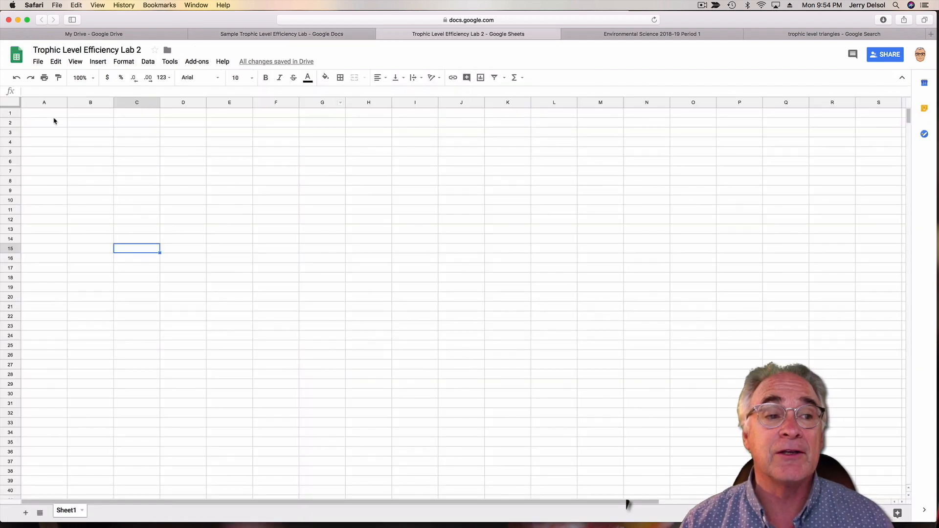
left_click(44, 113)
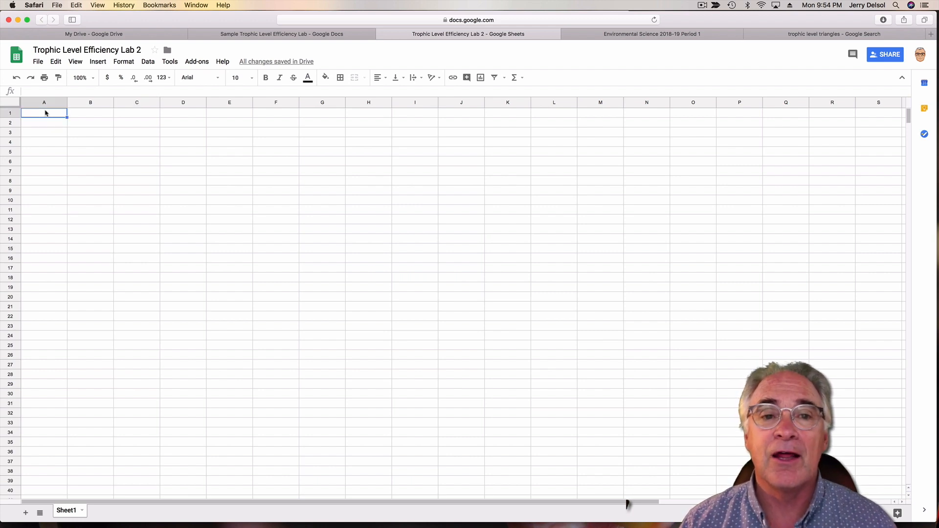
mouse_move(282, 33)
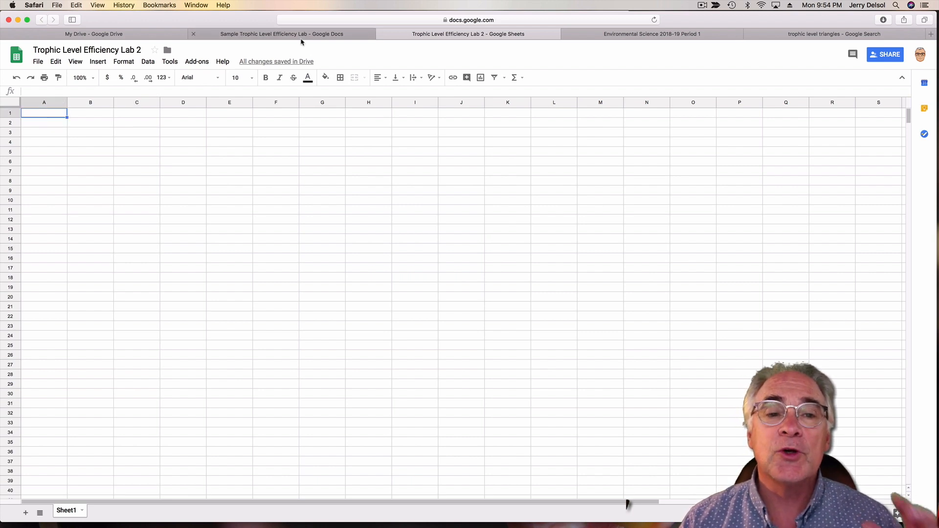
Step: View question 3 in the worksheet, then return to the blank spreadsheet
left_click(281, 33)
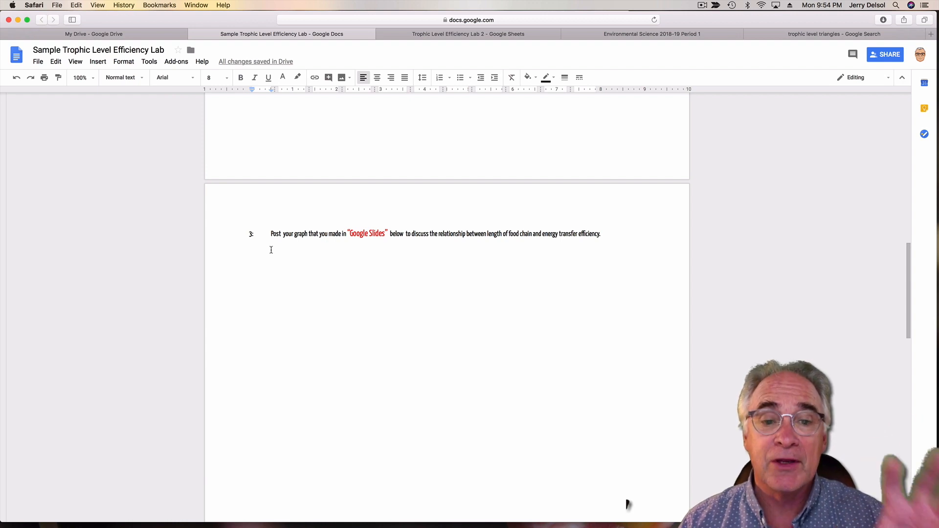
mouse_move(605, 367)
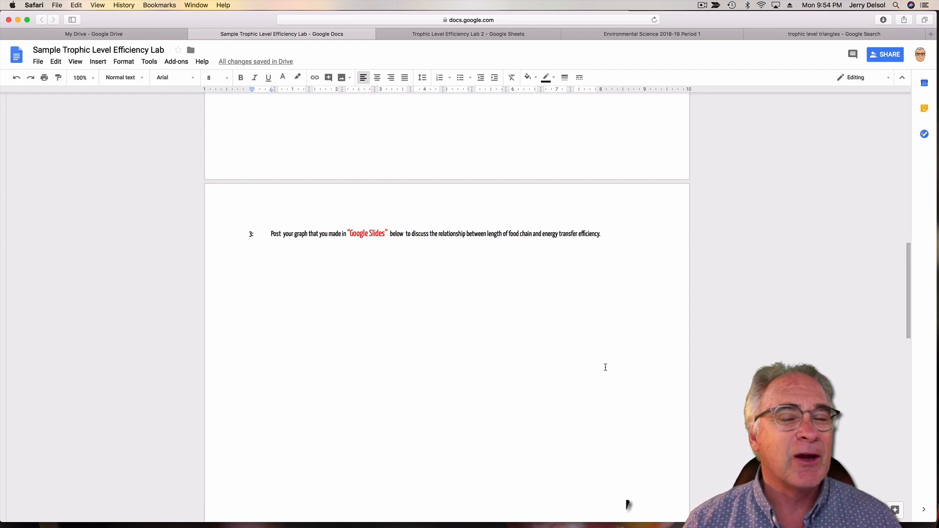
left_click(467, 33)
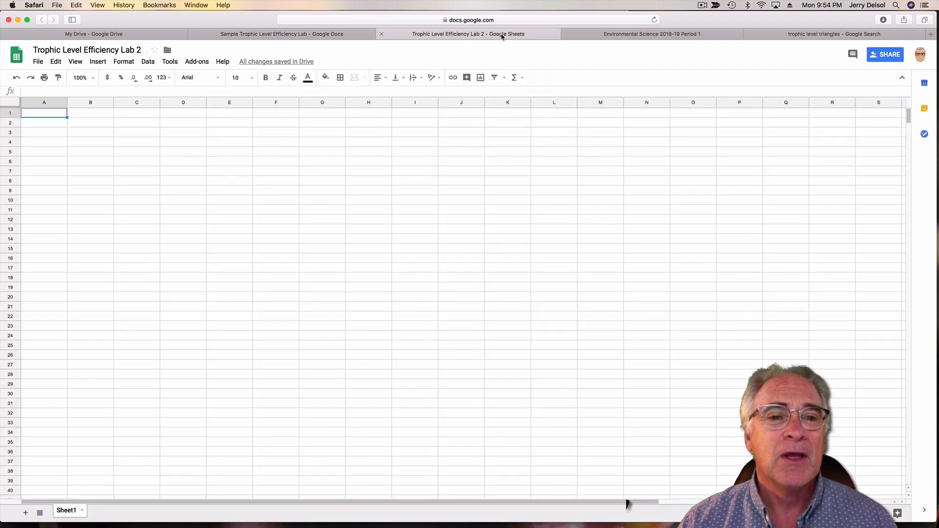